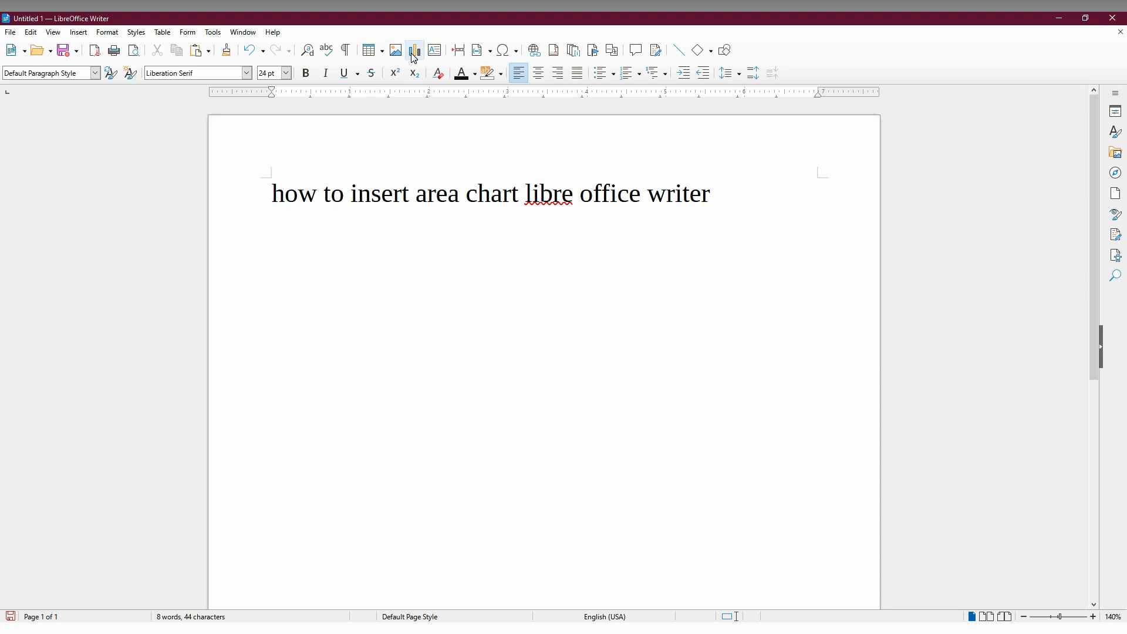
{"action": "mouse_move", "coordinate": [413, 50]}
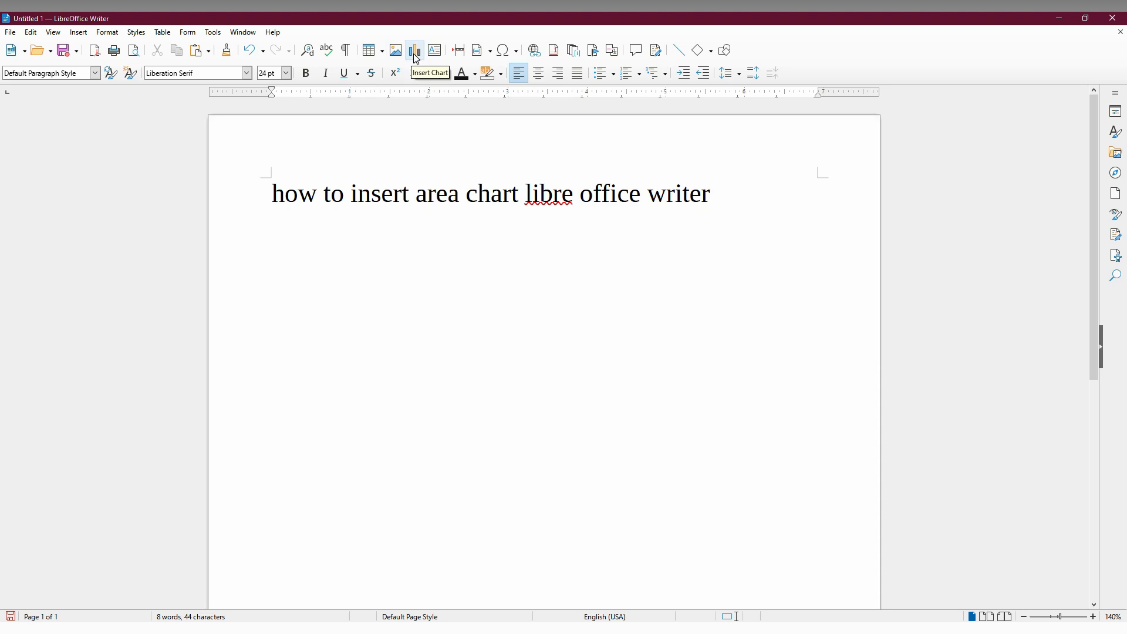
Insert a default column chart with sample data below the document title
{"action": "left_click", "coordinate": [77, 32]}
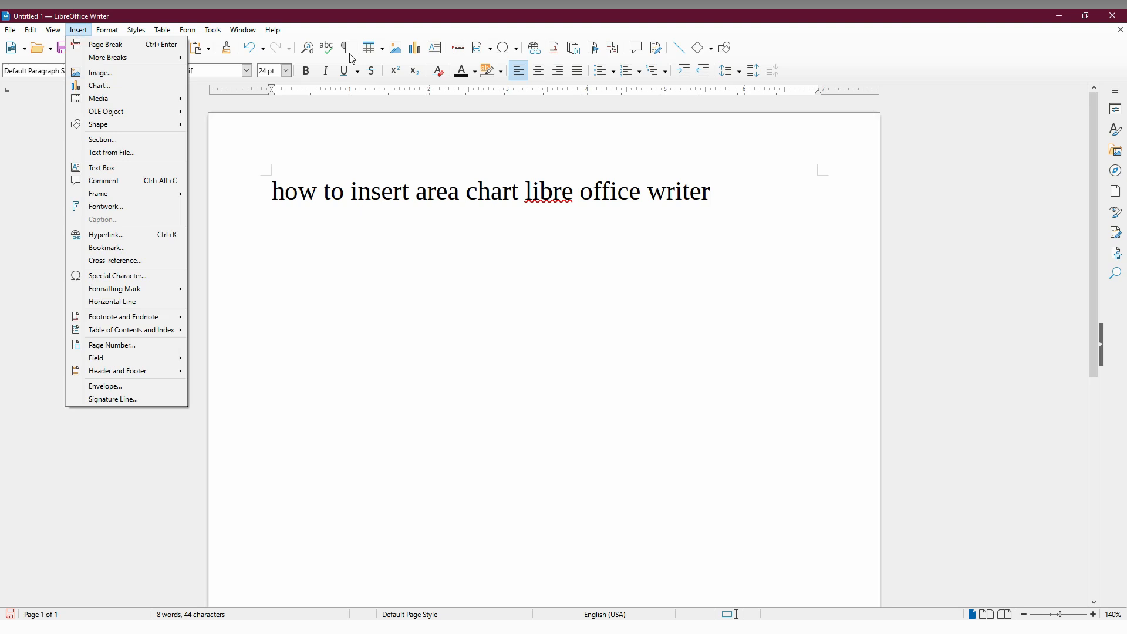
{"action": "left_click", "coordinate": [99, 86]}
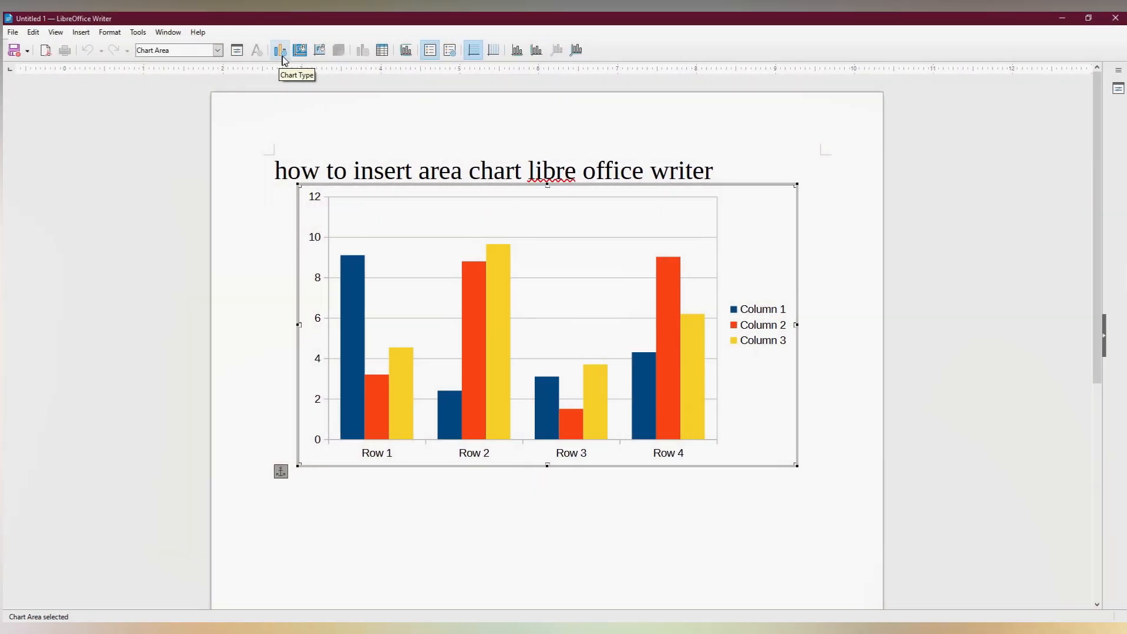
Switch the chart to Area type, trying the Stacked and Percent Stacked variants
{"action": "left_click", "coordinate": [280, 50]}
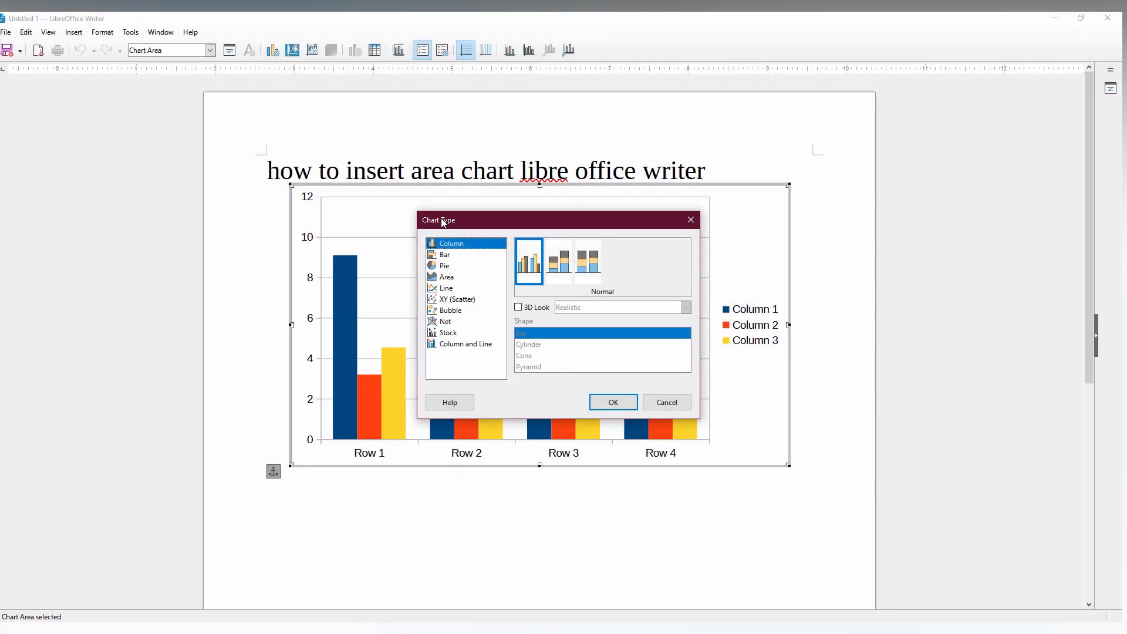
{"action": "left_click", "coordinate": [449, 276]}
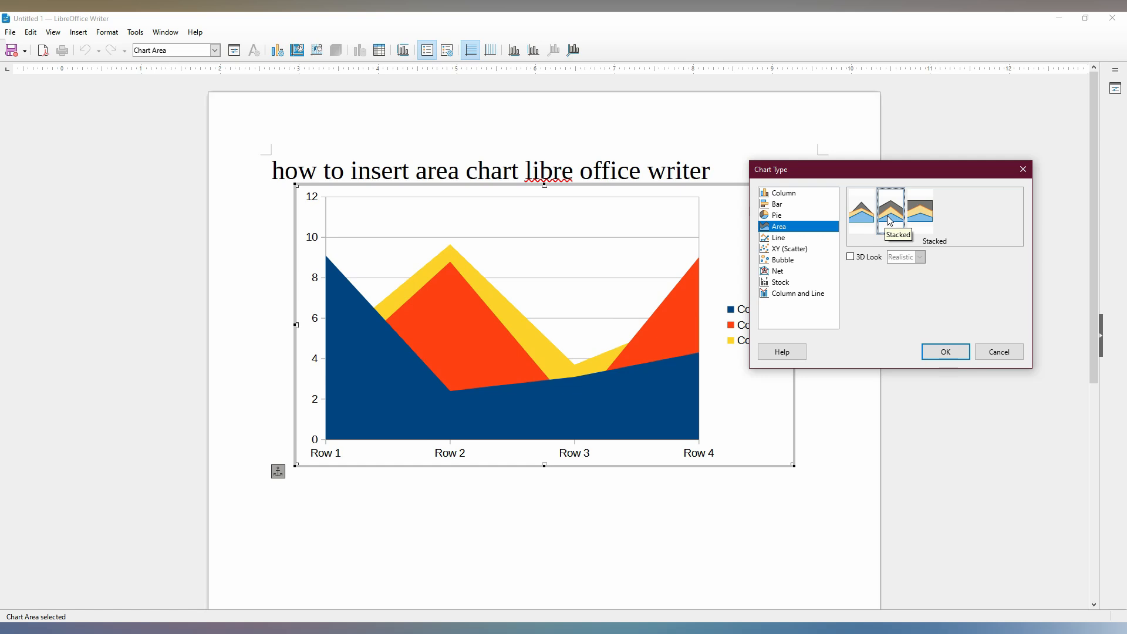
{"action": "left_click", "coordinate": [890, 210]}
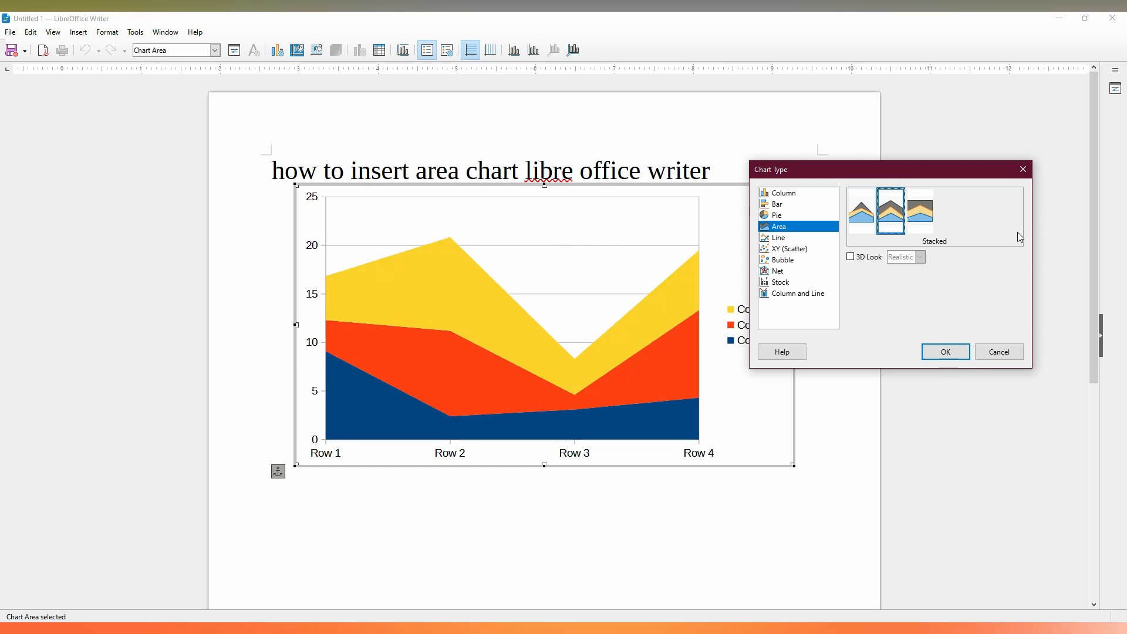
{"action": "left_click", "coordinate": [920, 211]}
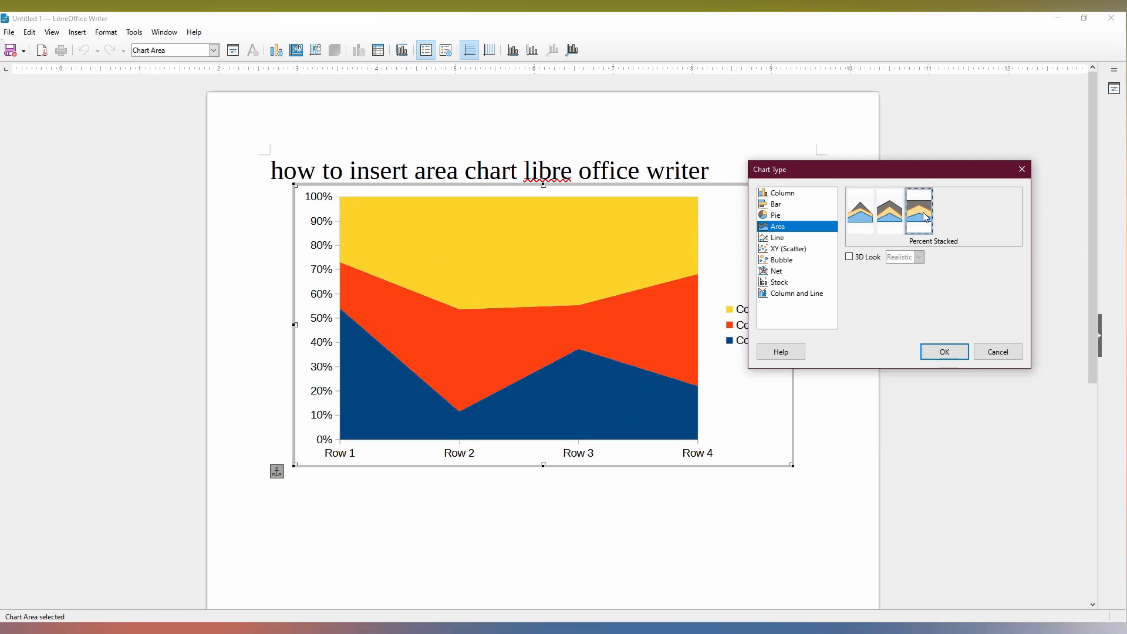
{"action": "left_click", "coordinate": [875, 211]}
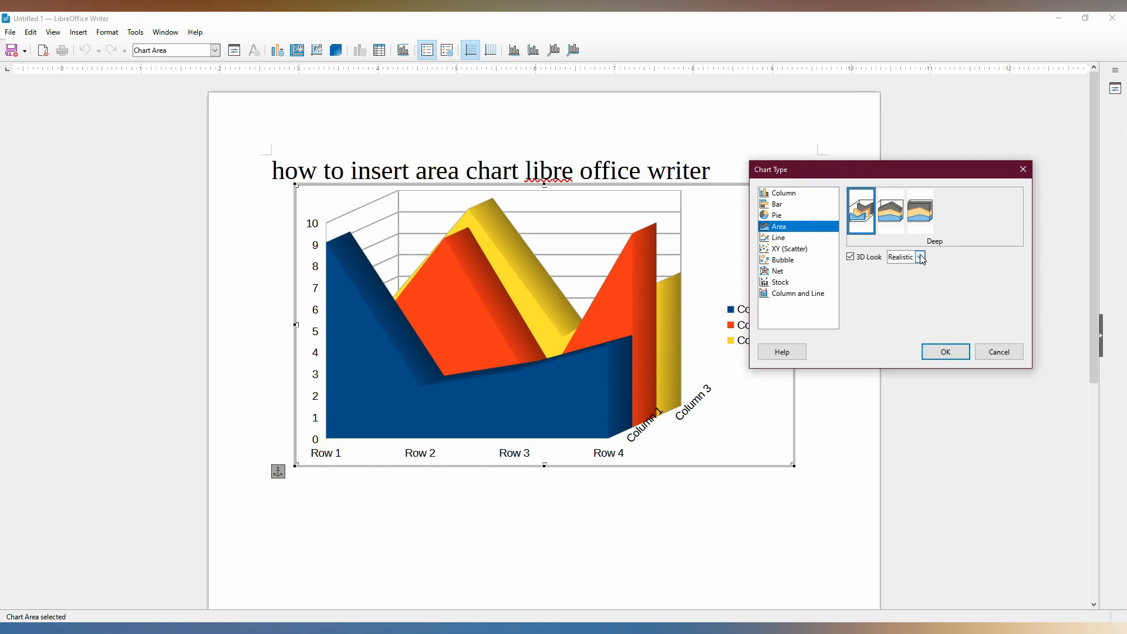
Apply the deep 3D area chart with the Realistic scheme, briefly trying Simple
{"action": "left_click", "coordinate": [920, 257]}
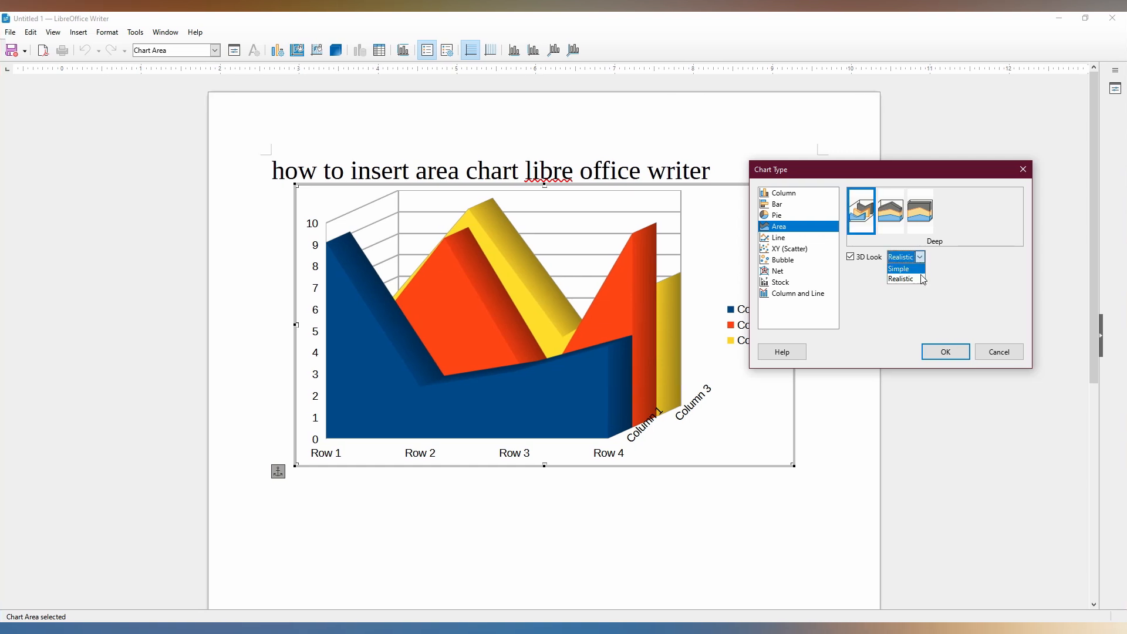
{"action": "left_click", "coordinate": [899, 268]}
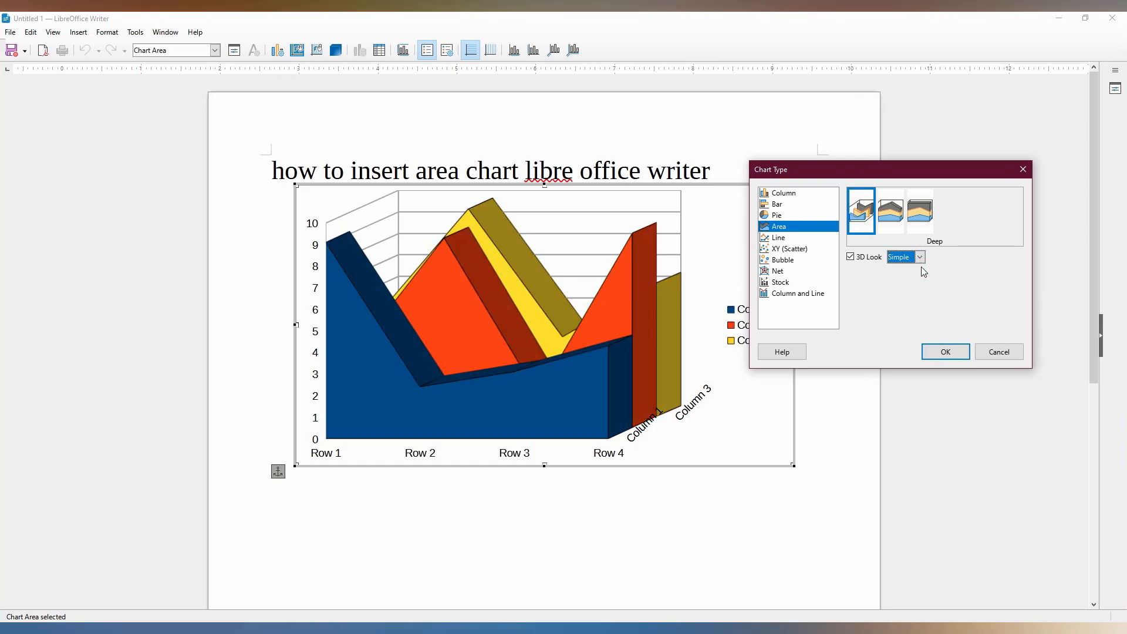
{"action": "left_click", "coordinate": [918, 256]}
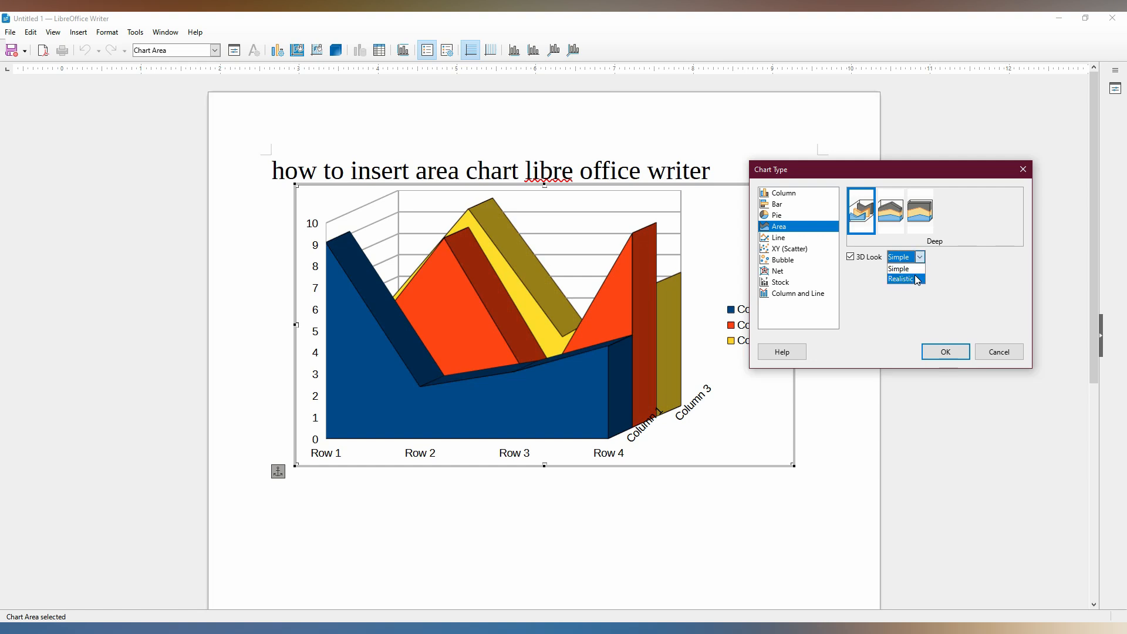
{"action": "left_click", "coordinate": [900, 279]}
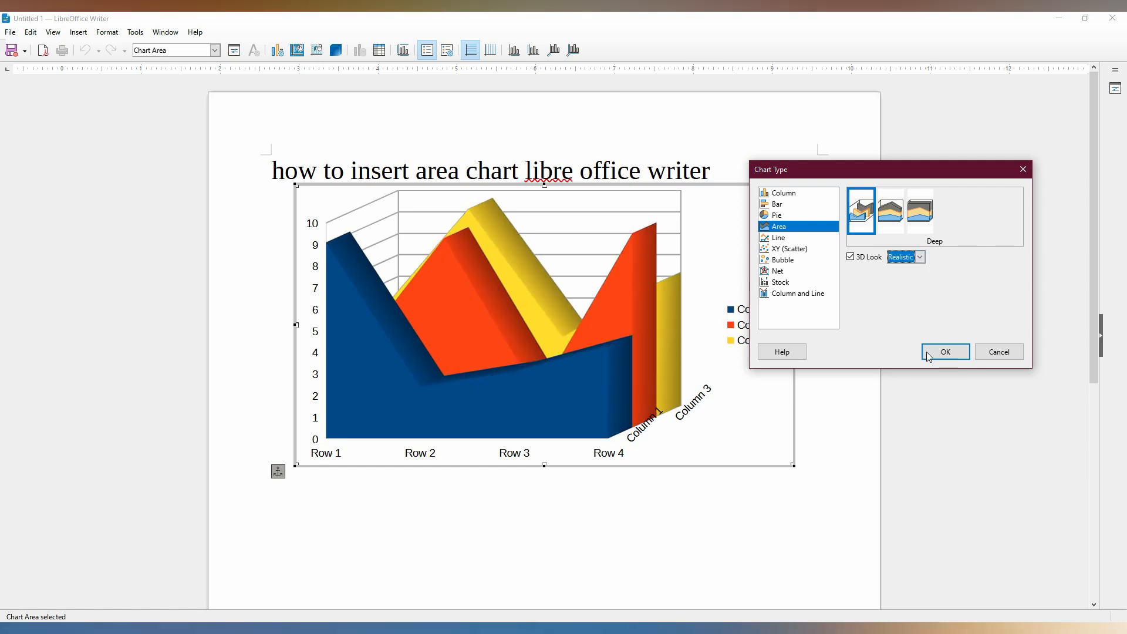
{"action": "left_click", "coordinate": [944, 351]}
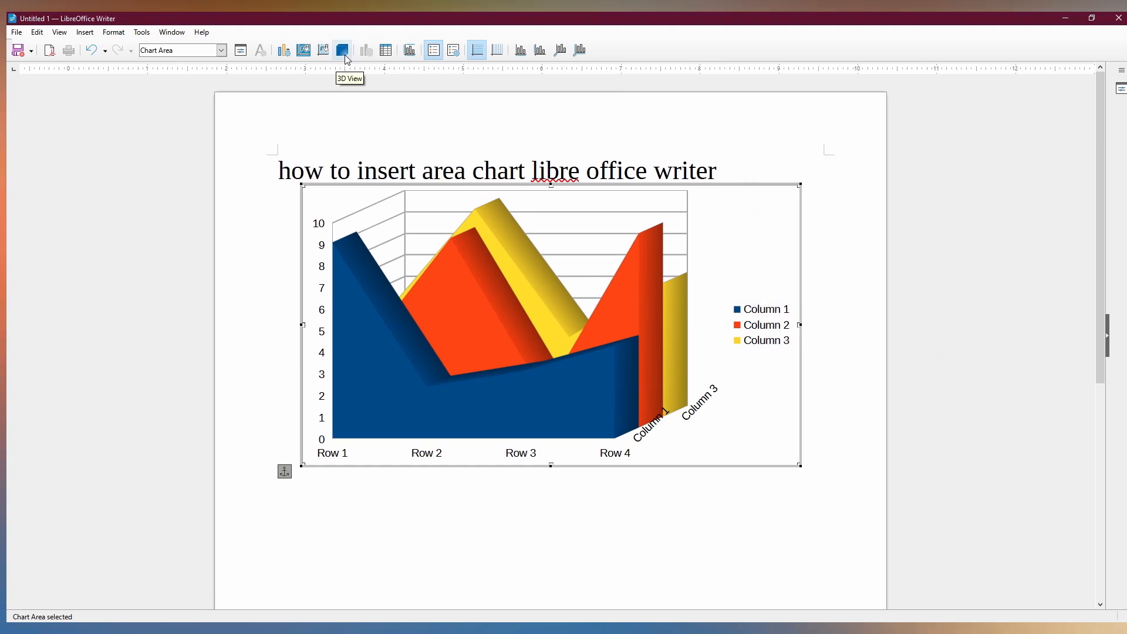
Enable an extra light source in 3D View illumination, positioned to shine from the left
{"action": "left_click", "coordinate": [343, 49]}
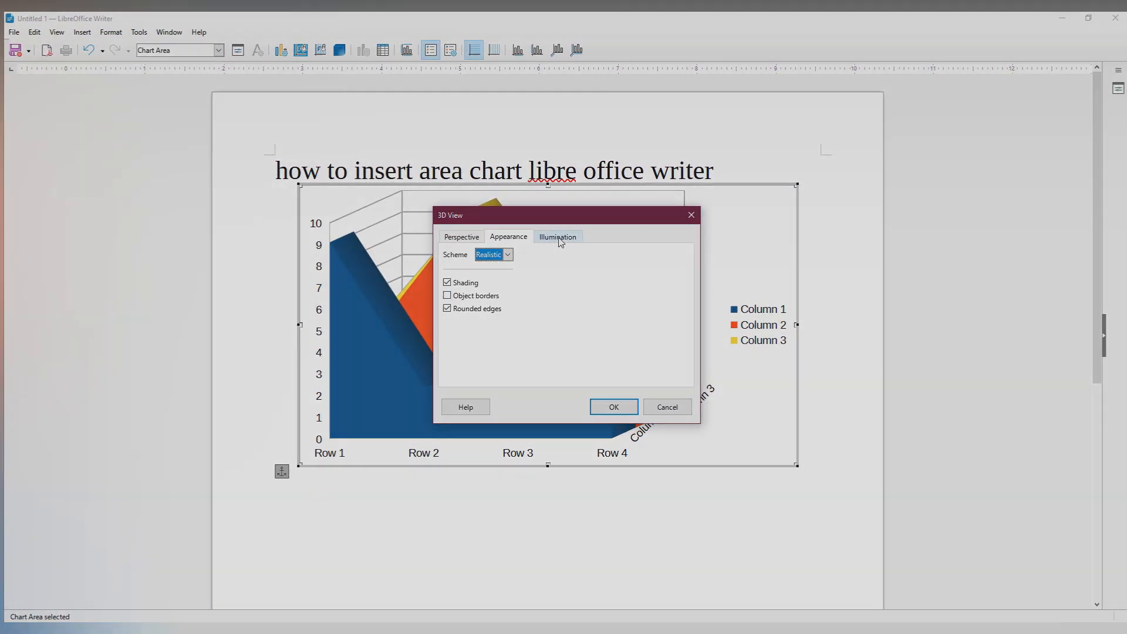
{"action": "left_click", "coordinate": [557, 236]}
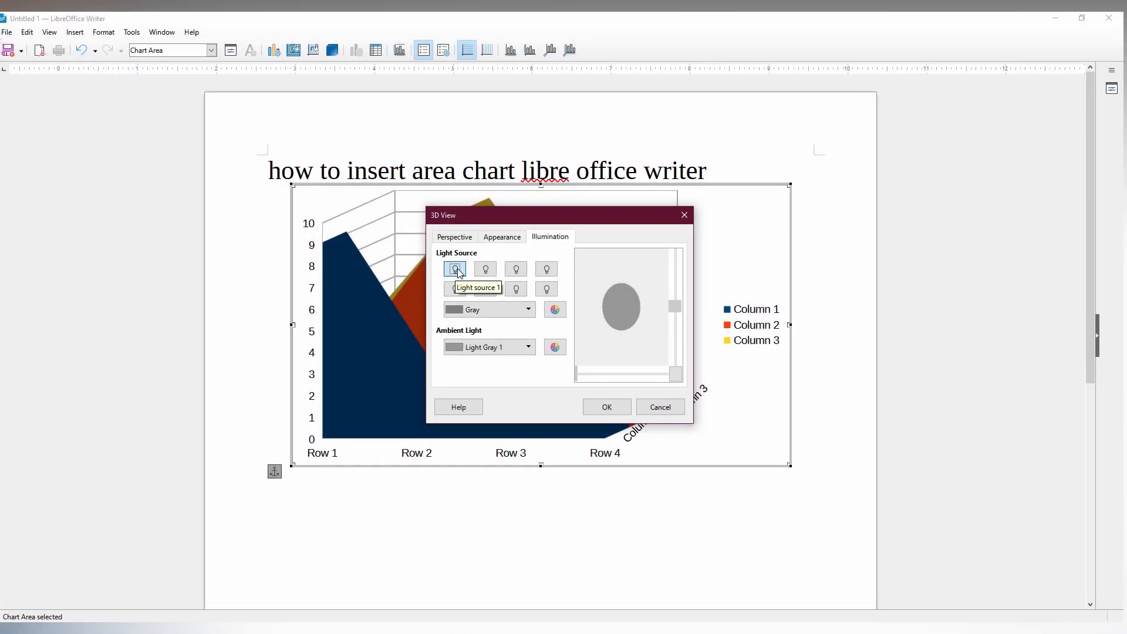
{"action": "left_click", "coordinate": [489, 269]}
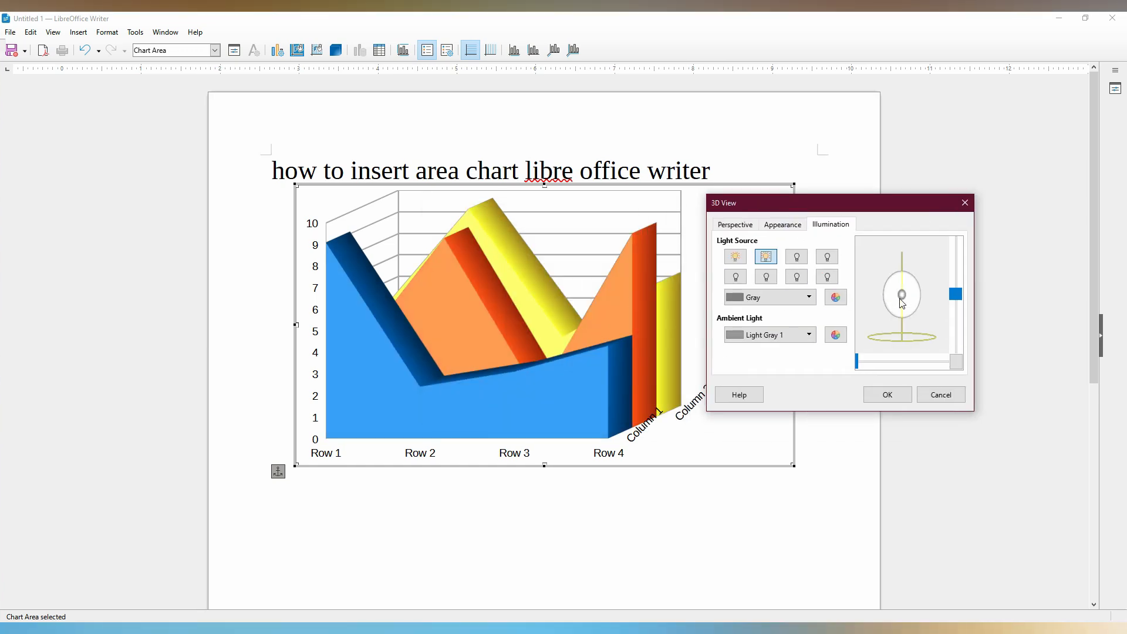
{"action": "left_click_drag", "start_coordinate": [901, 293], "coordinate": [868, 302]}
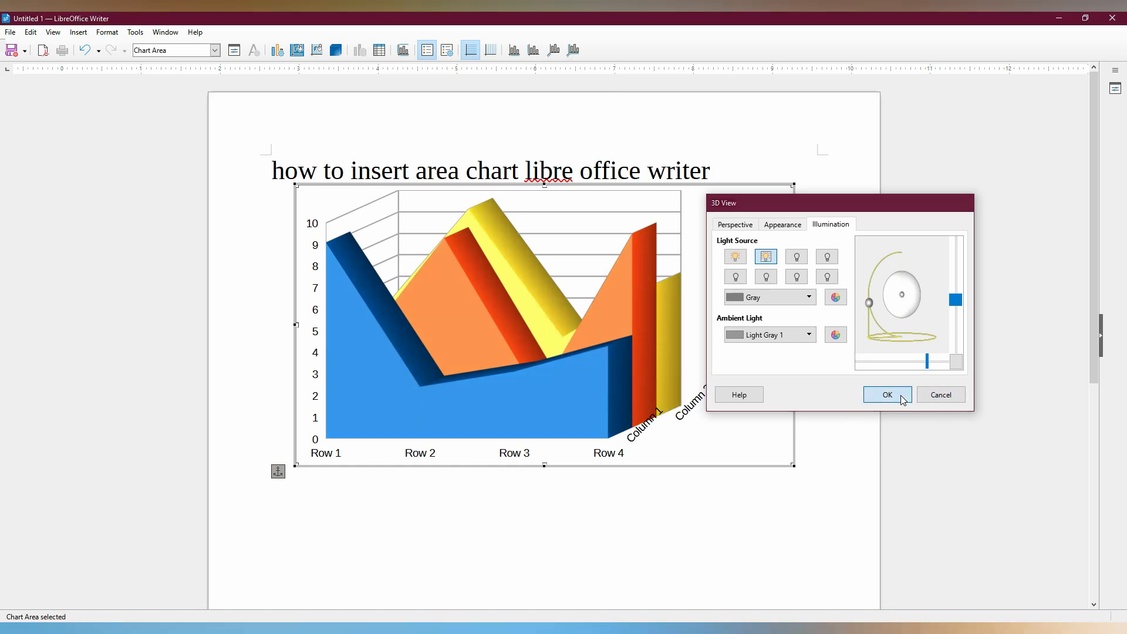
{"action": "left_click", "coordinate": [886, 395]}
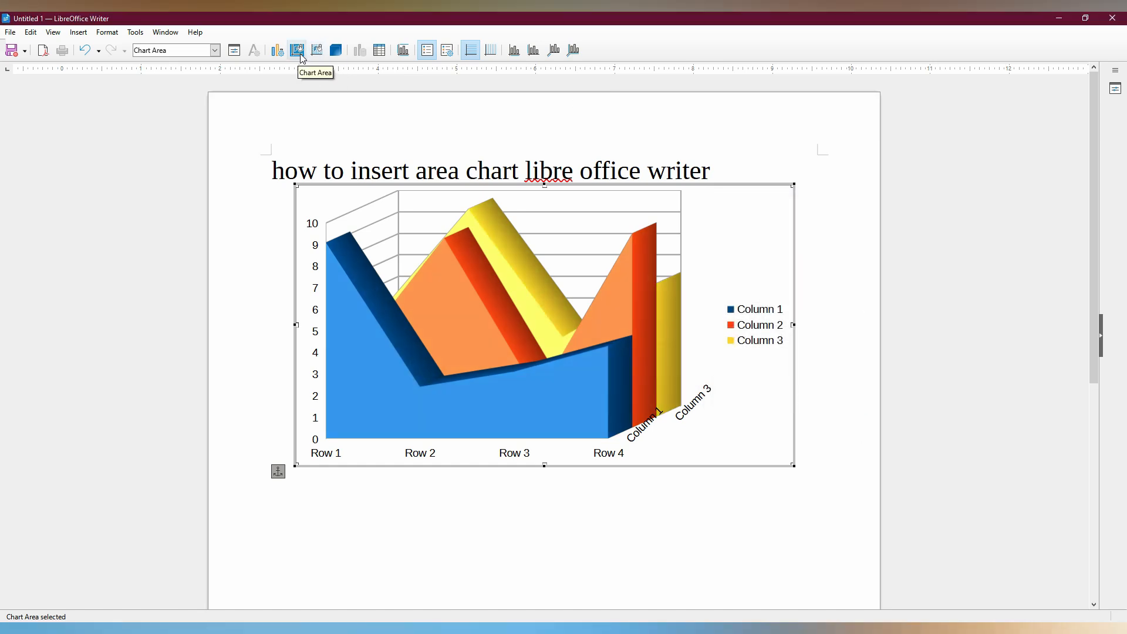
Open the chart's data table showing four rows of values for three series
{"action": "left_click", "coordinate": [296, 51]}
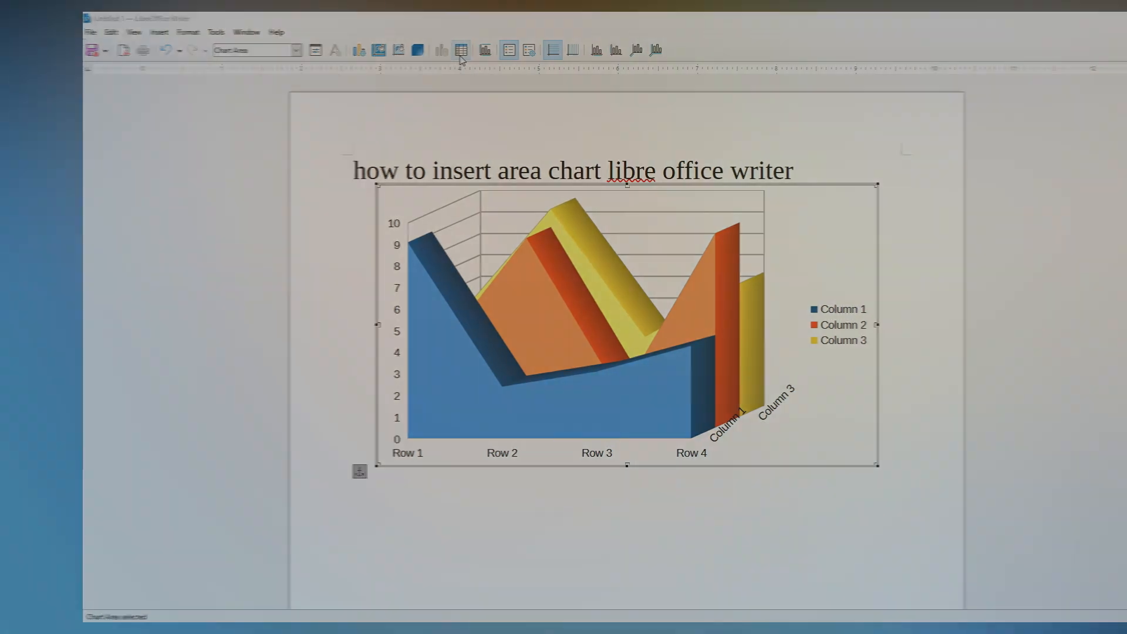
{"action": "left_click", "coordinate": [461, 49]}
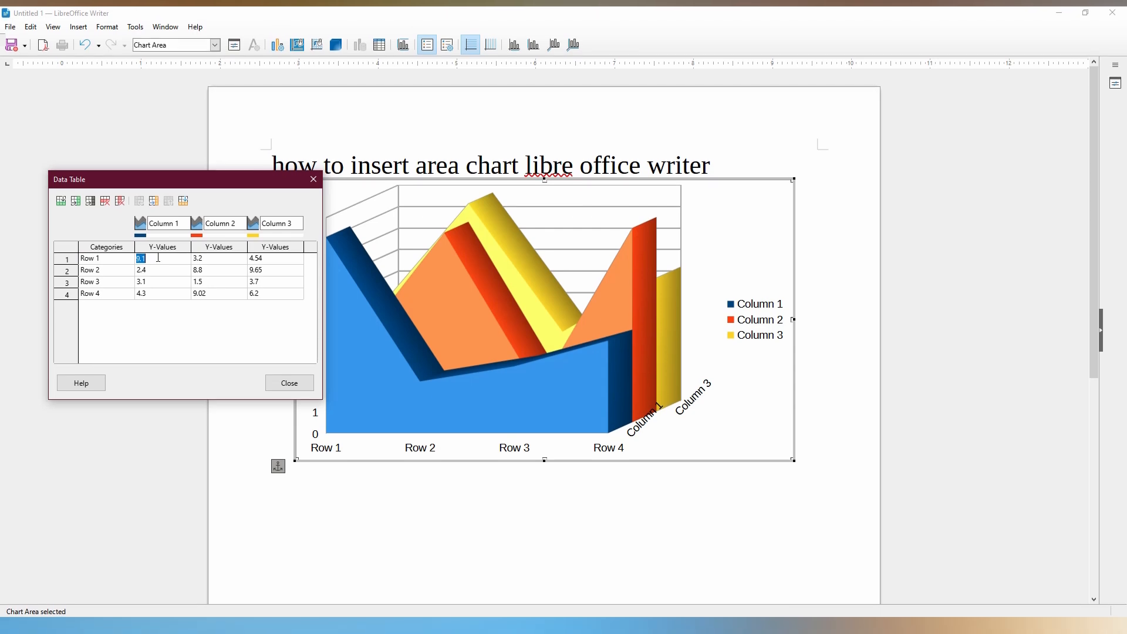
Set the Row 1, Column 1 value to 10 and close the data table
{"action": "type", "text": "10"}
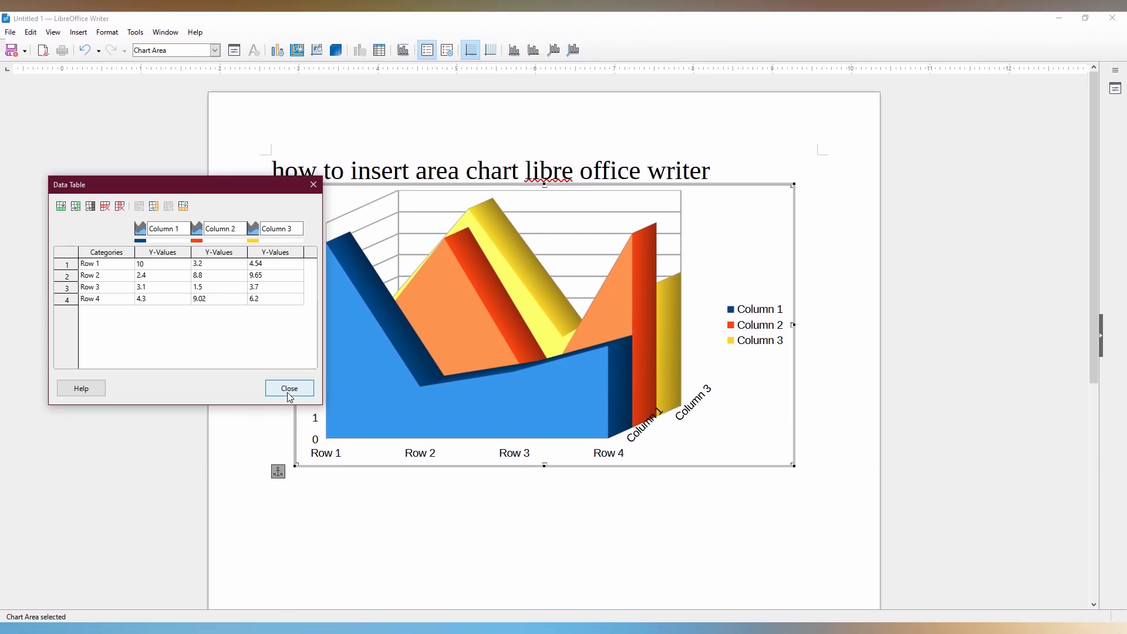
{"action": "left_click", "coordinate": [288, 388]}
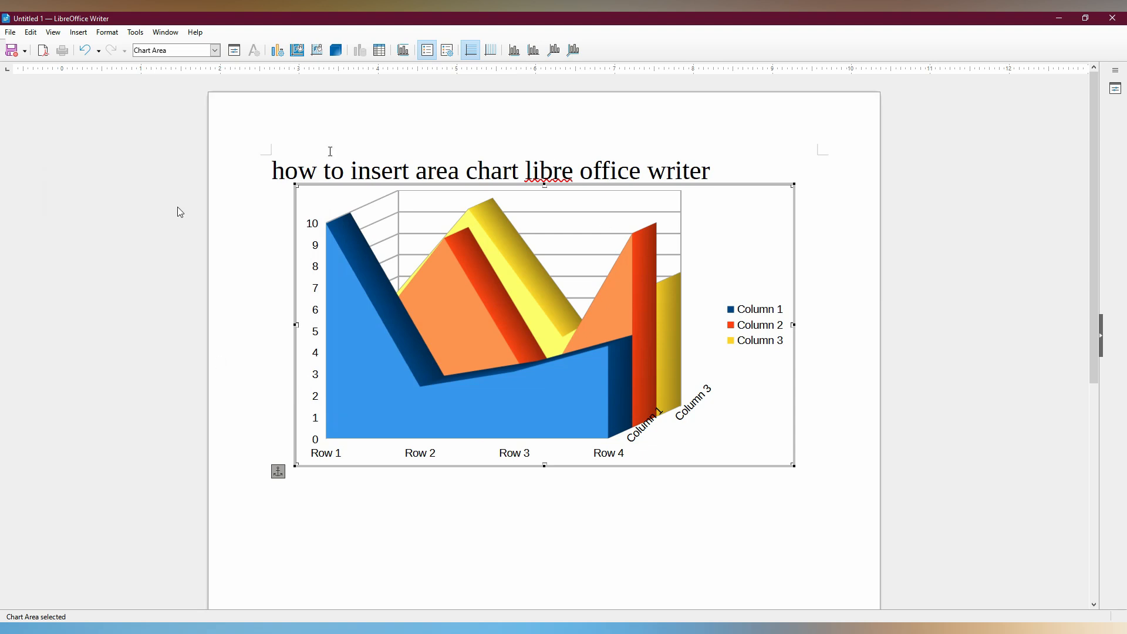